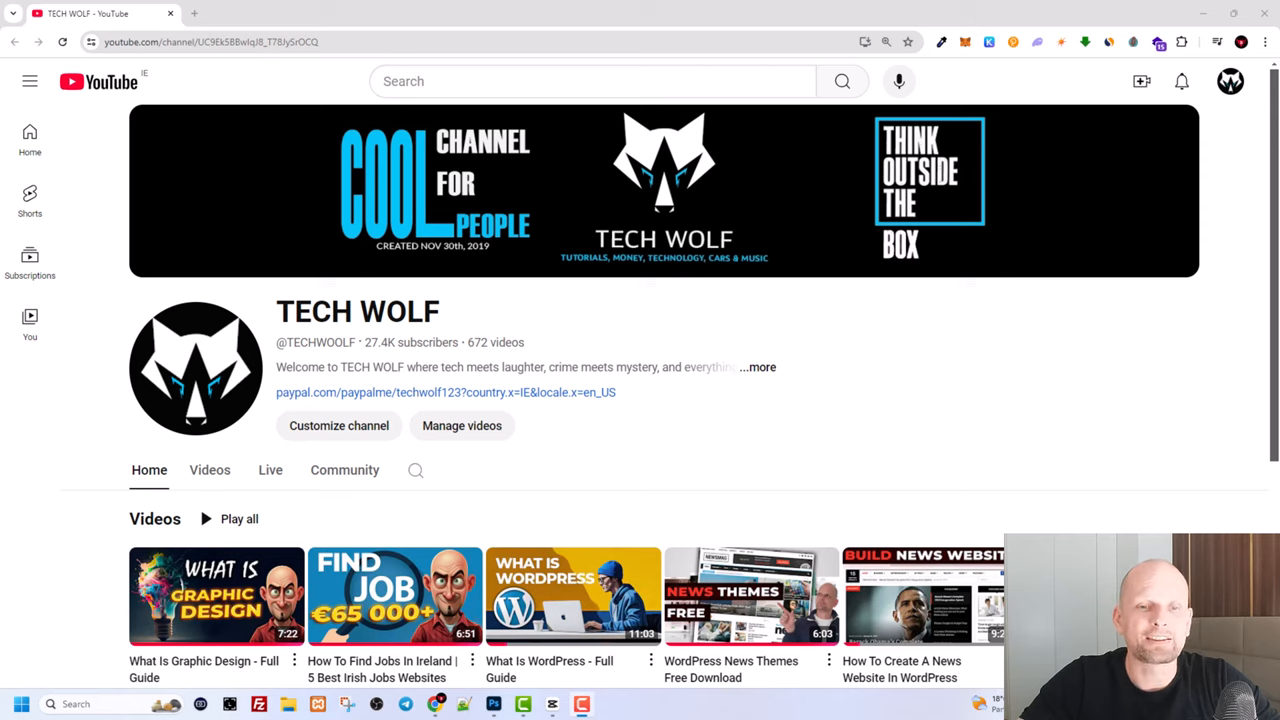
pyautogui.moveTo(700, 230)
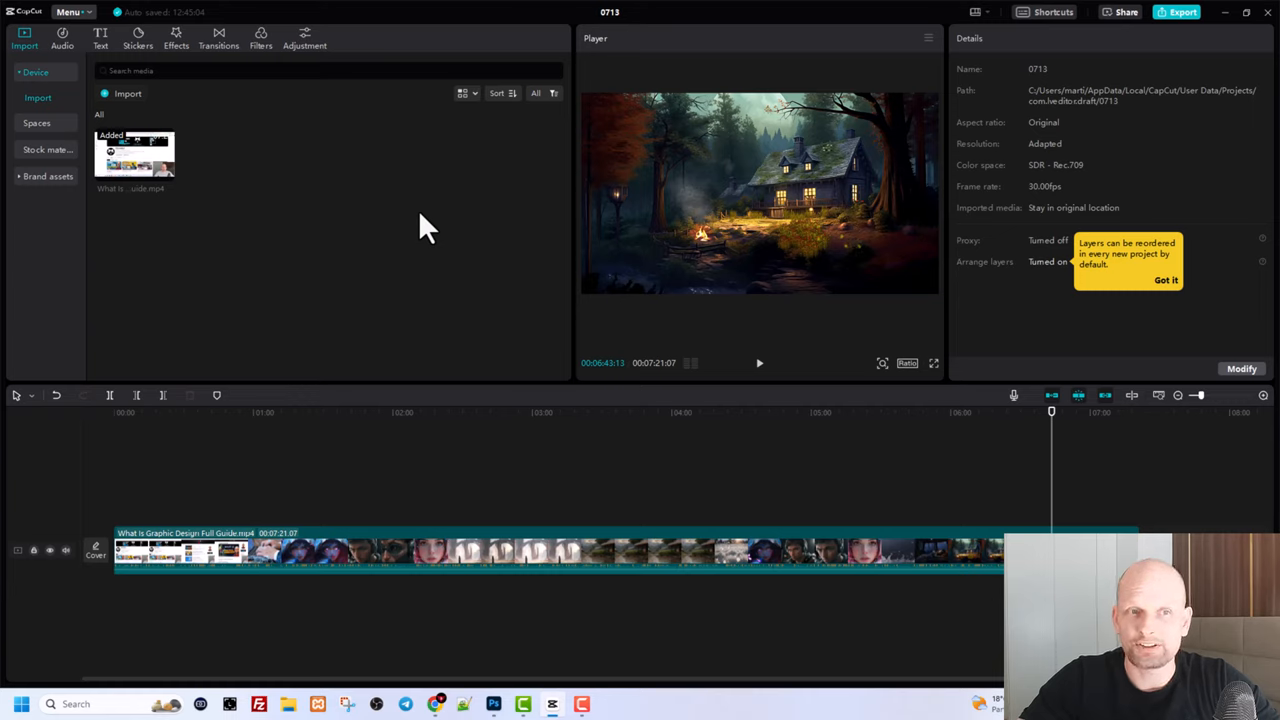
pyautogui.moveTo(397, 175)
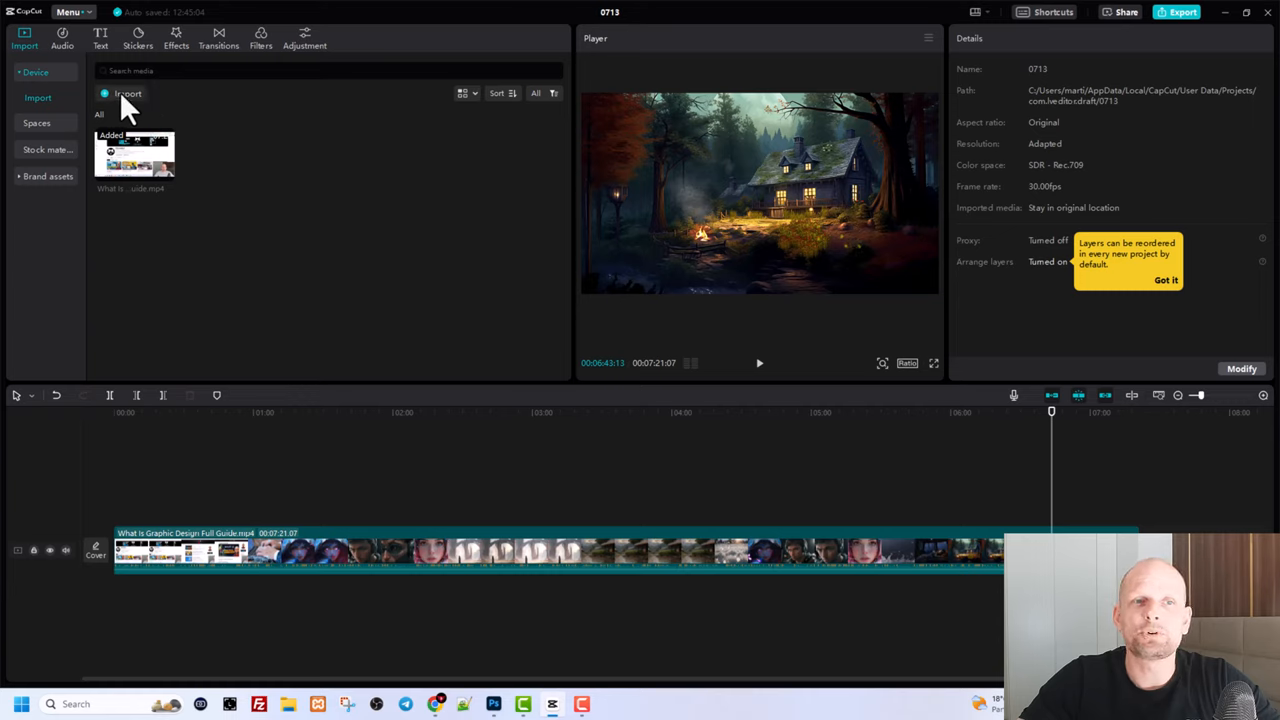
pyautogui.moveTo(315, 220)
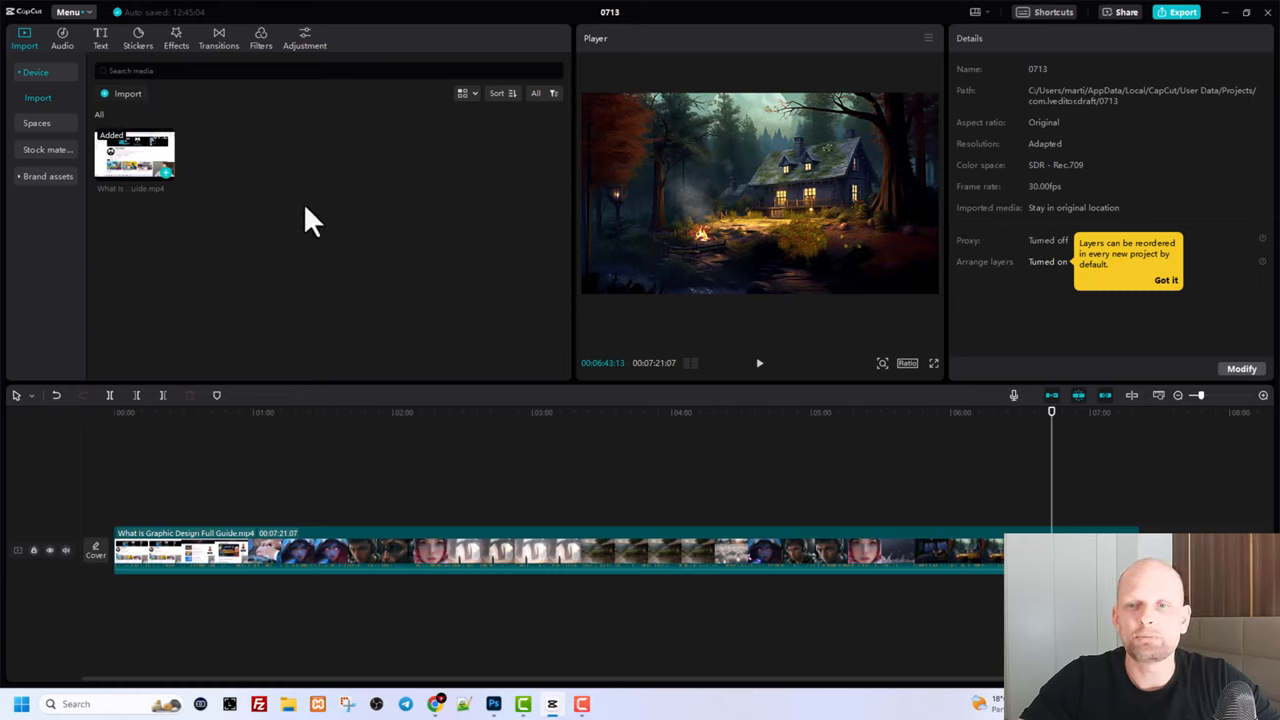
pyautogui.moveTo(330, 292)
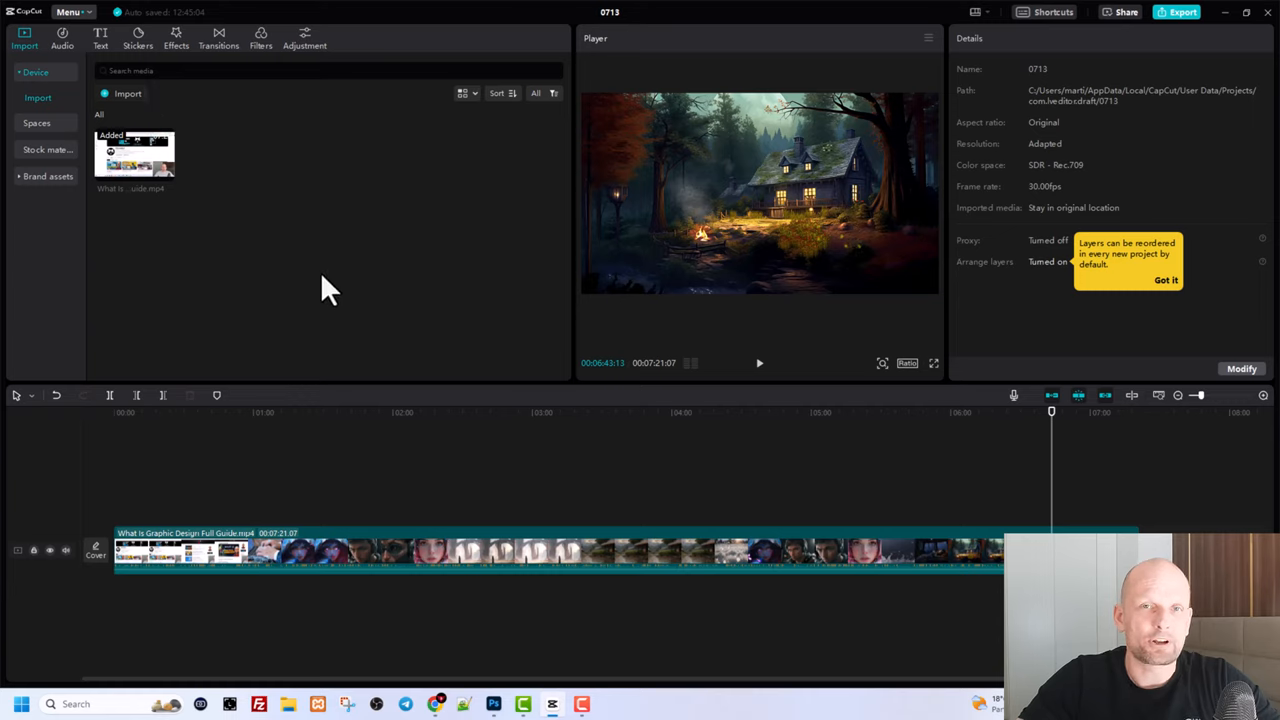
pyautogui.moveTo(270, 55)
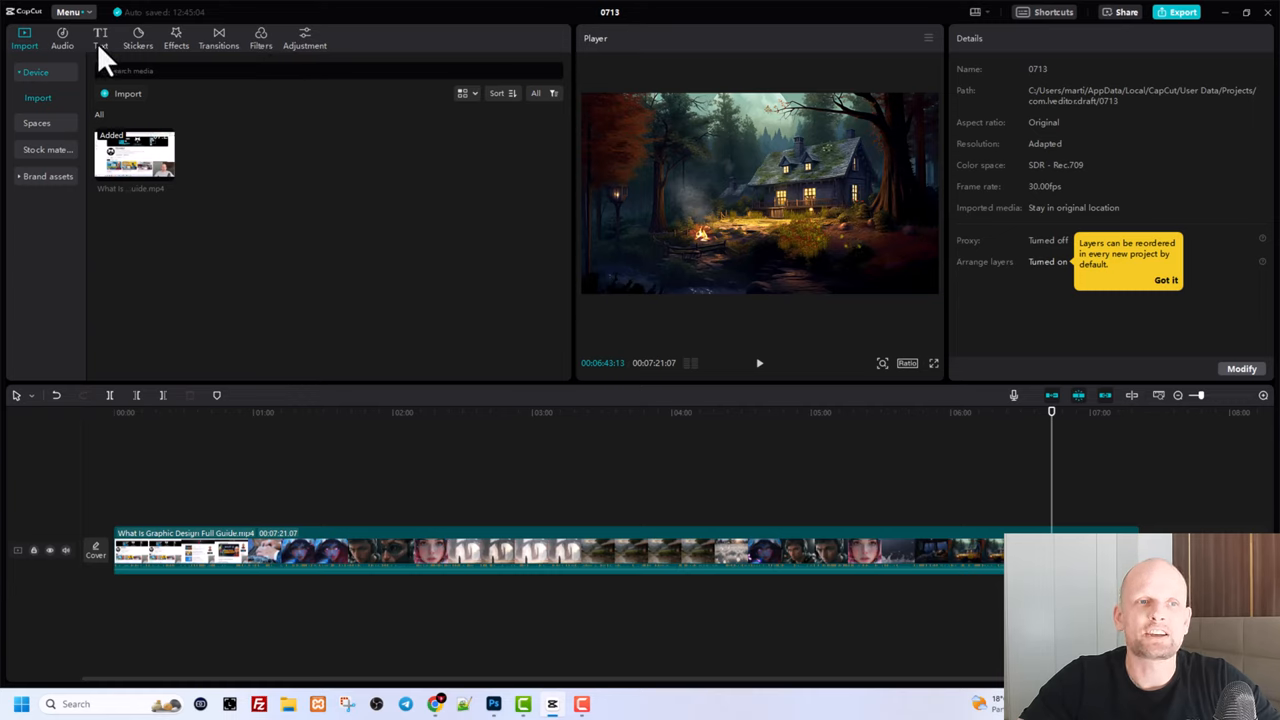
# Generate English auto captions from the video's speech via Text > Auto captions.
pyautogui.click(100, 38)
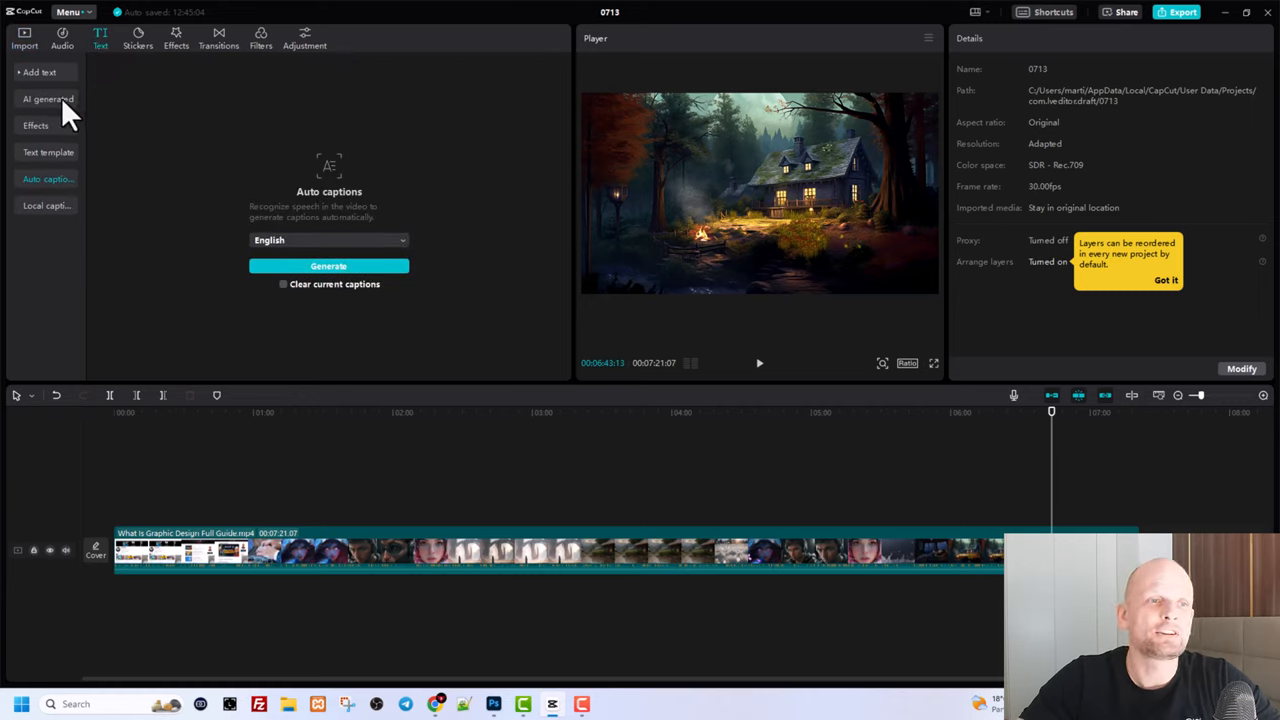
pyautogui.moveTo(50, 200)
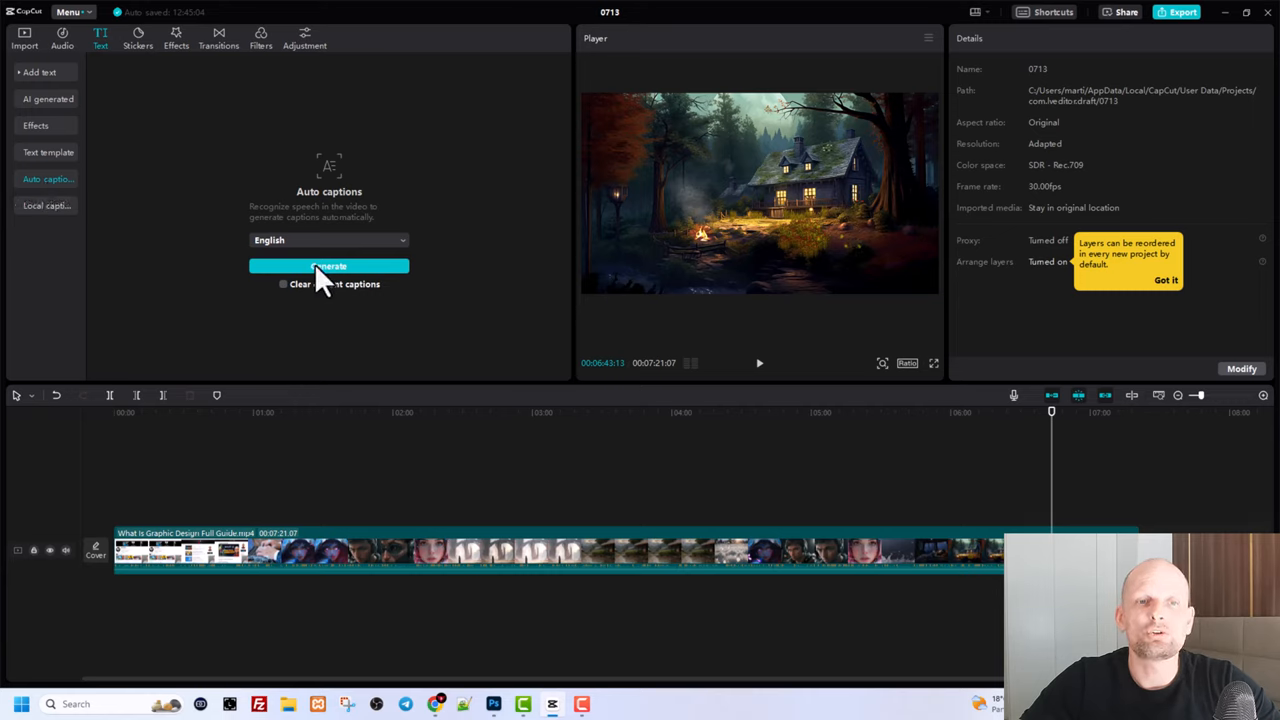
pyautogui.moveTo(360, 213)
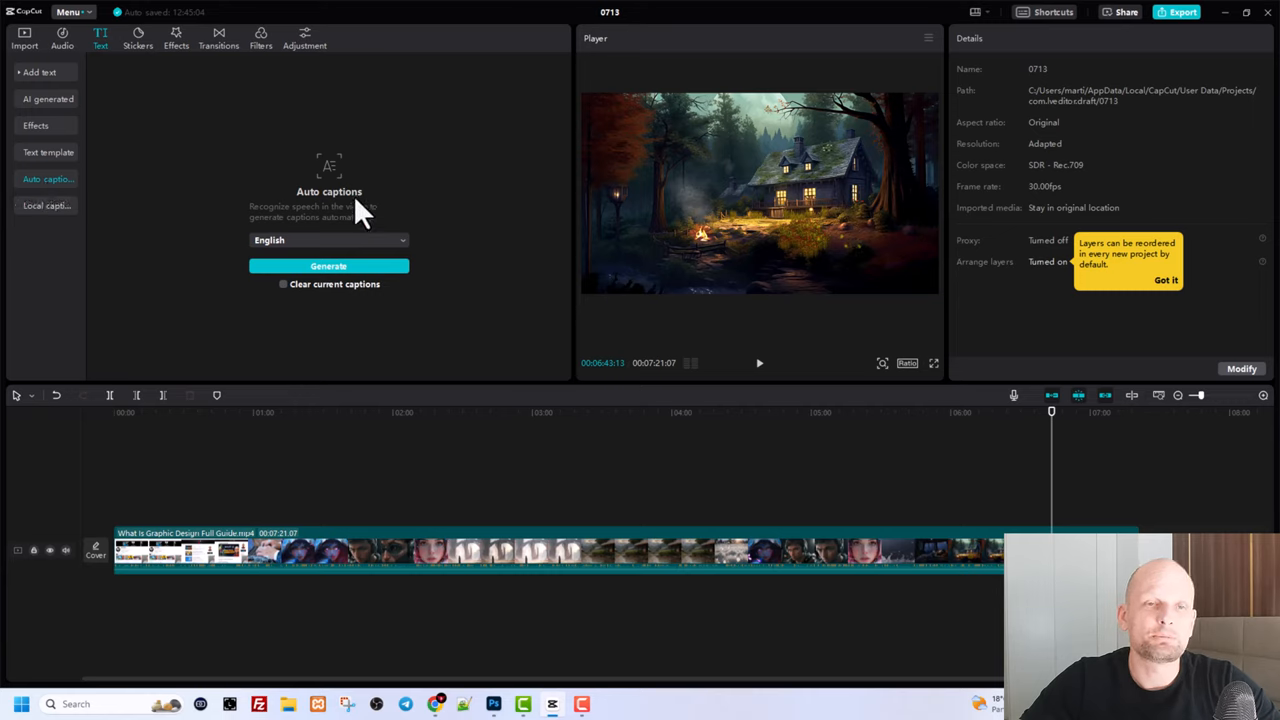
pyautogui.moveTo(315, 285)
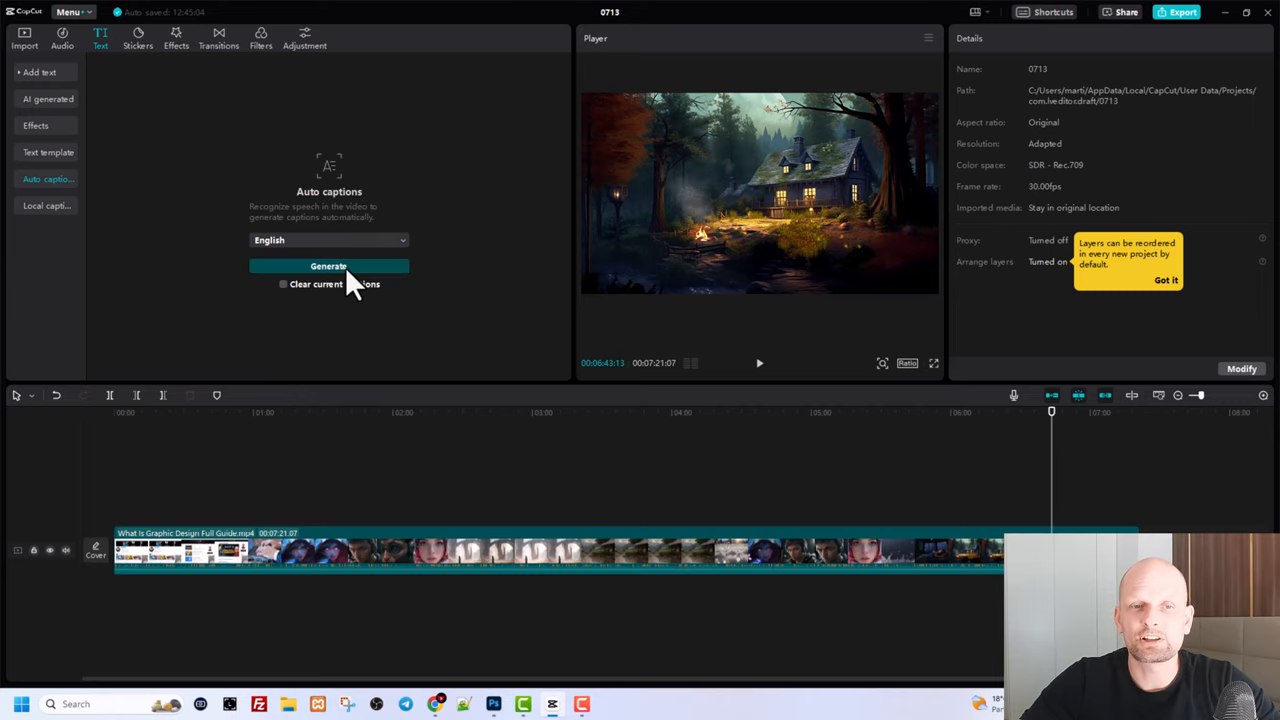
pyautogui.click(328, 266)
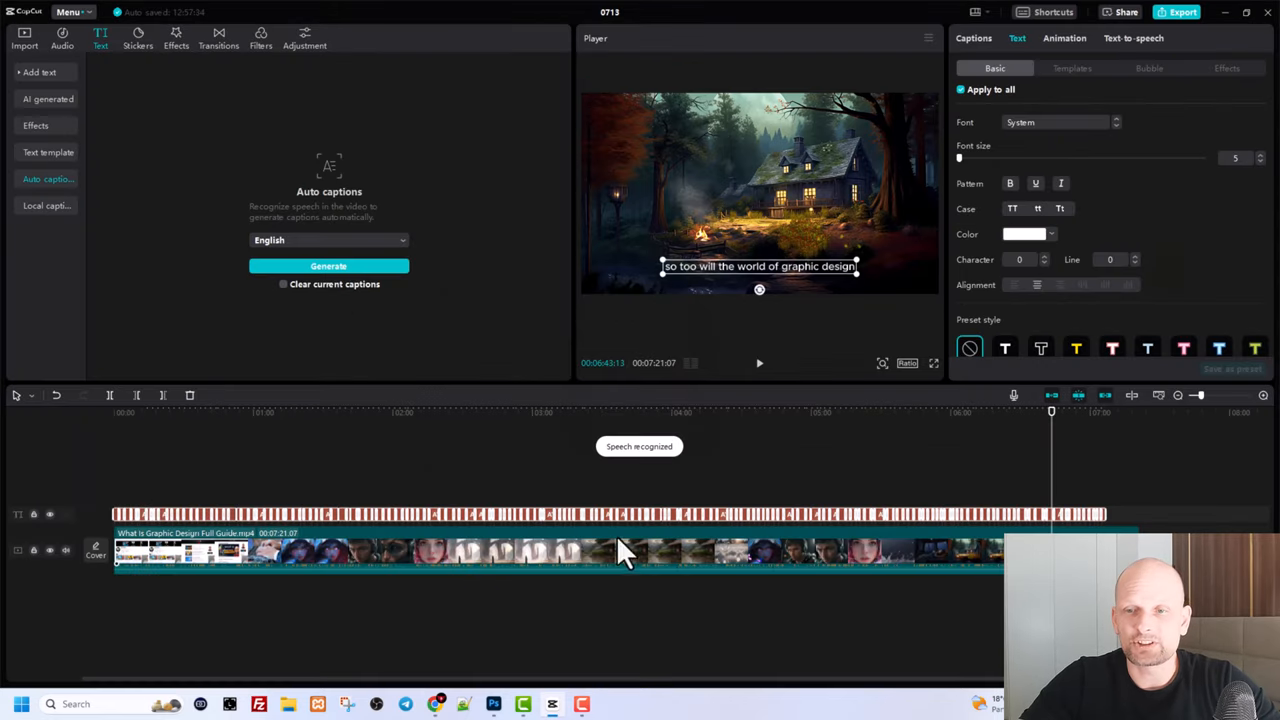
pyautogui.moveTo(235, 535)
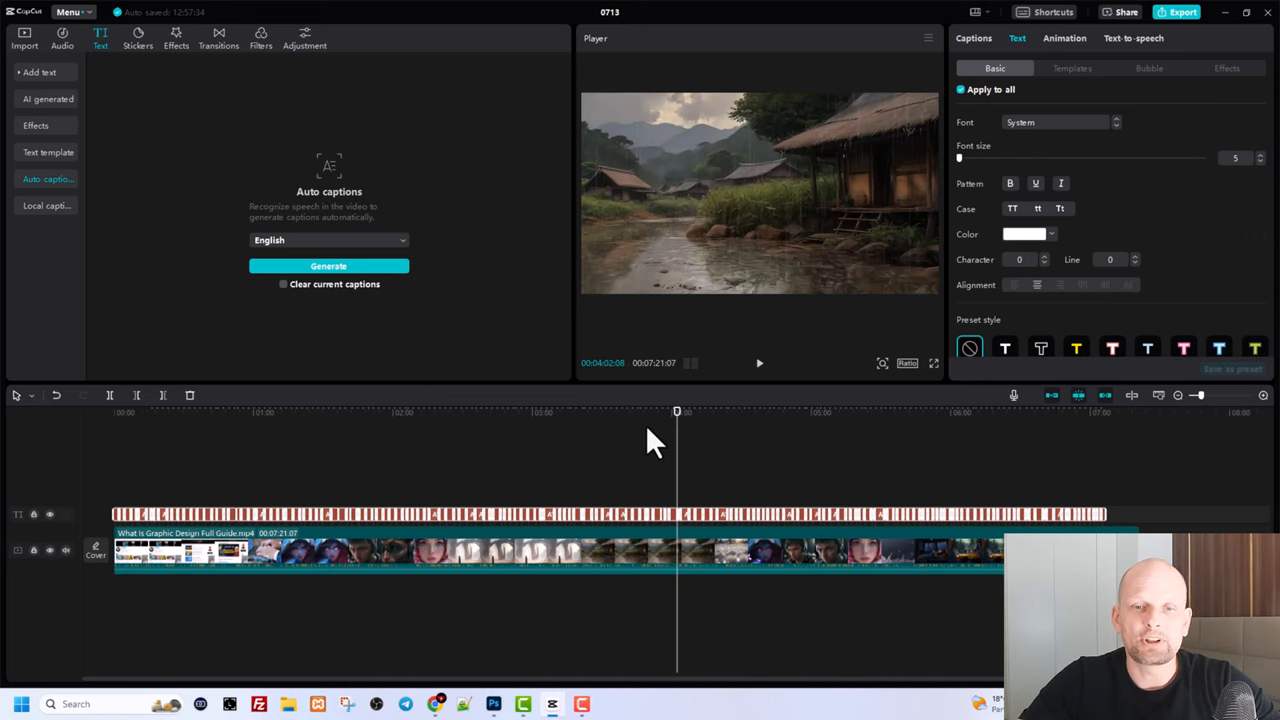
# Jump to a later point on the timeline to preview a caption line.
pyautogui.click(759, 362)
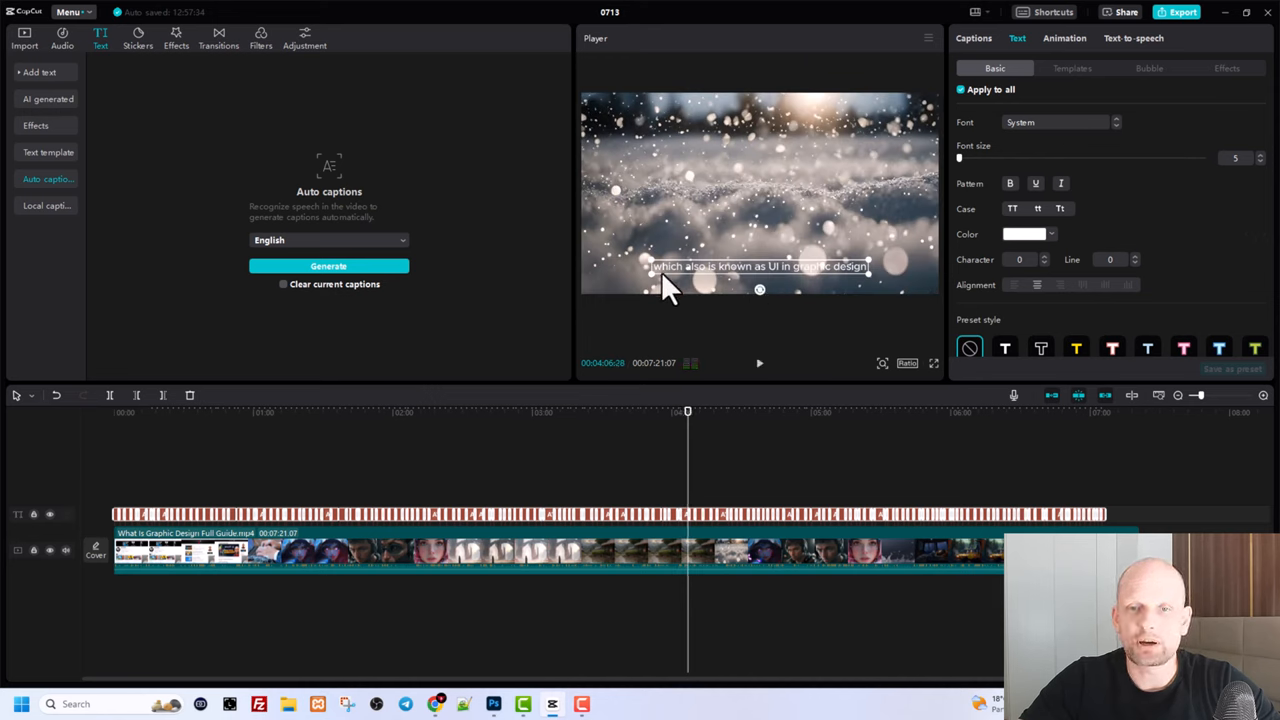
pyautogui.moveTo(680, 420)
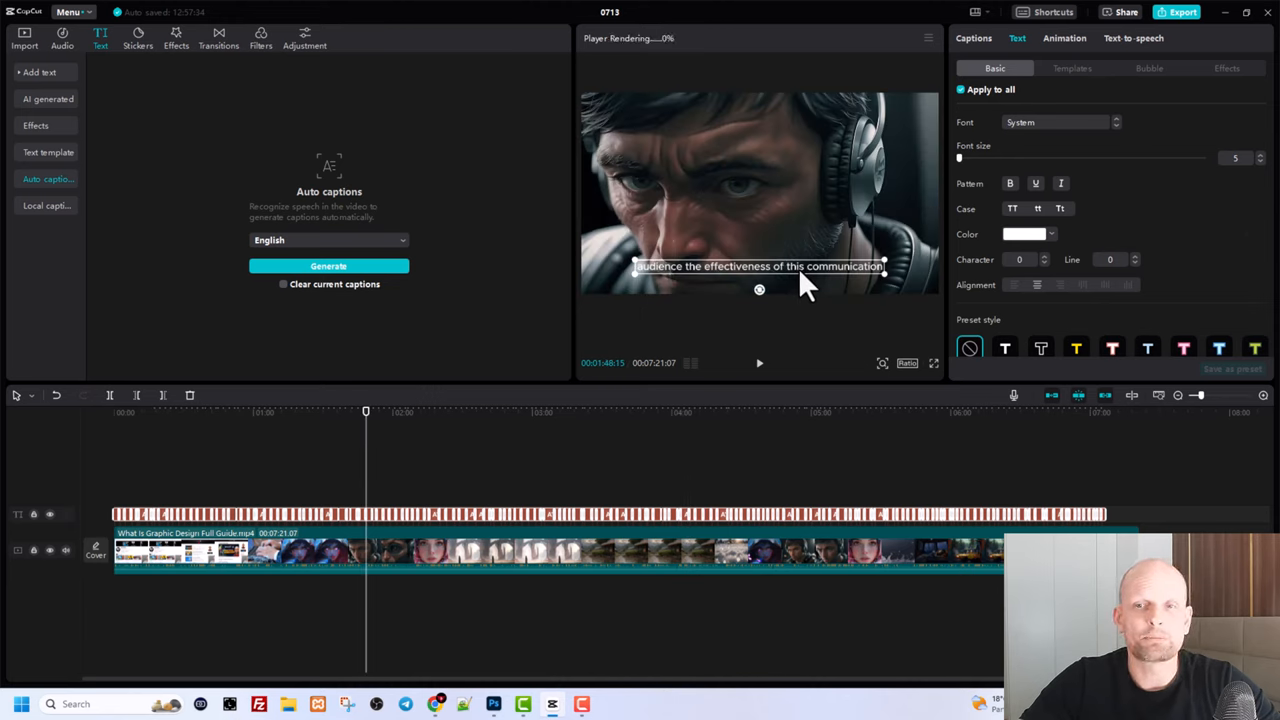
pyautogui.moveTo(1090, 230)
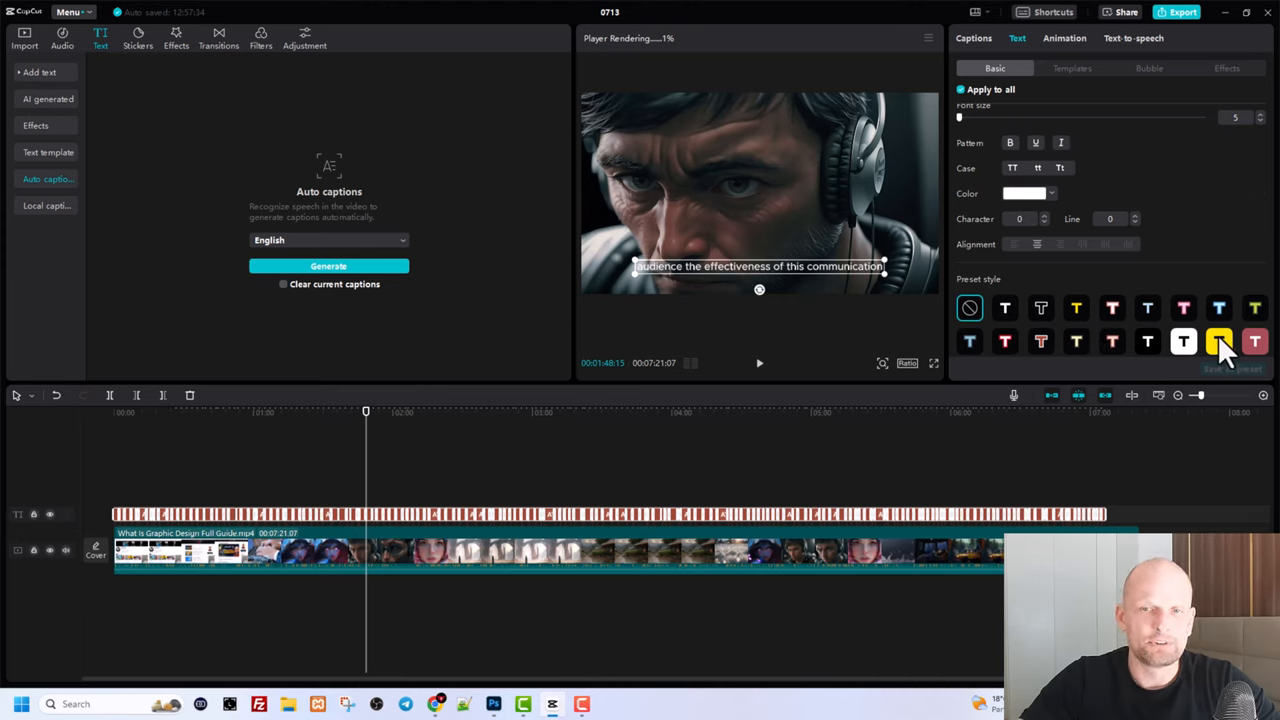
# Apply the yellow background preset to all captions, then switch to the red preset.
pyautogui.click(1219, 342)
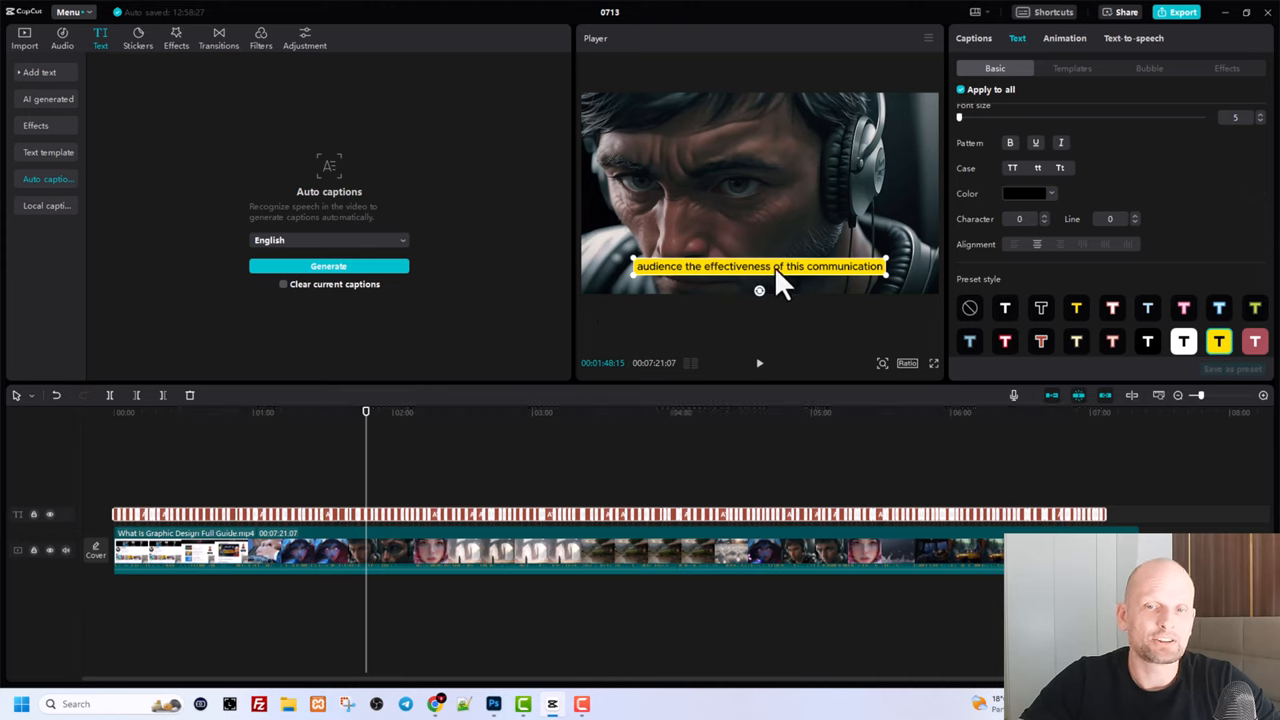
pyautogui.moveTo(835, 285)
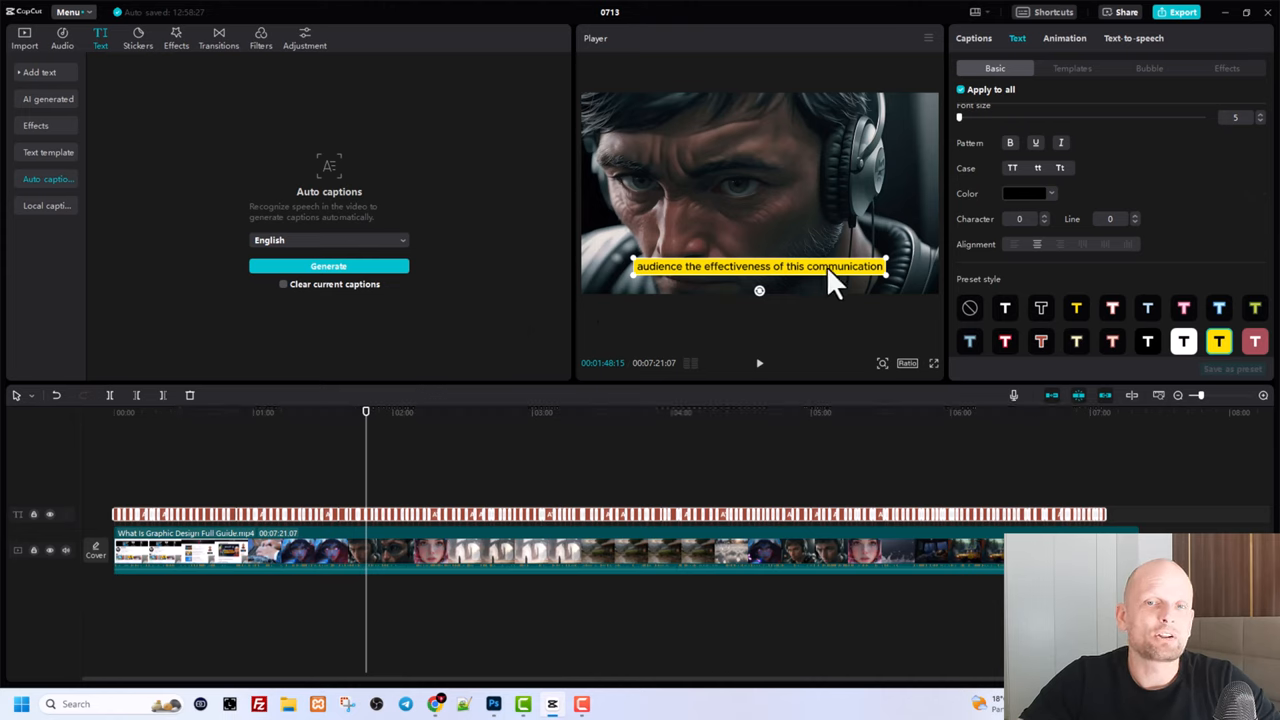
pyautogui.moveTo(1043, 355)
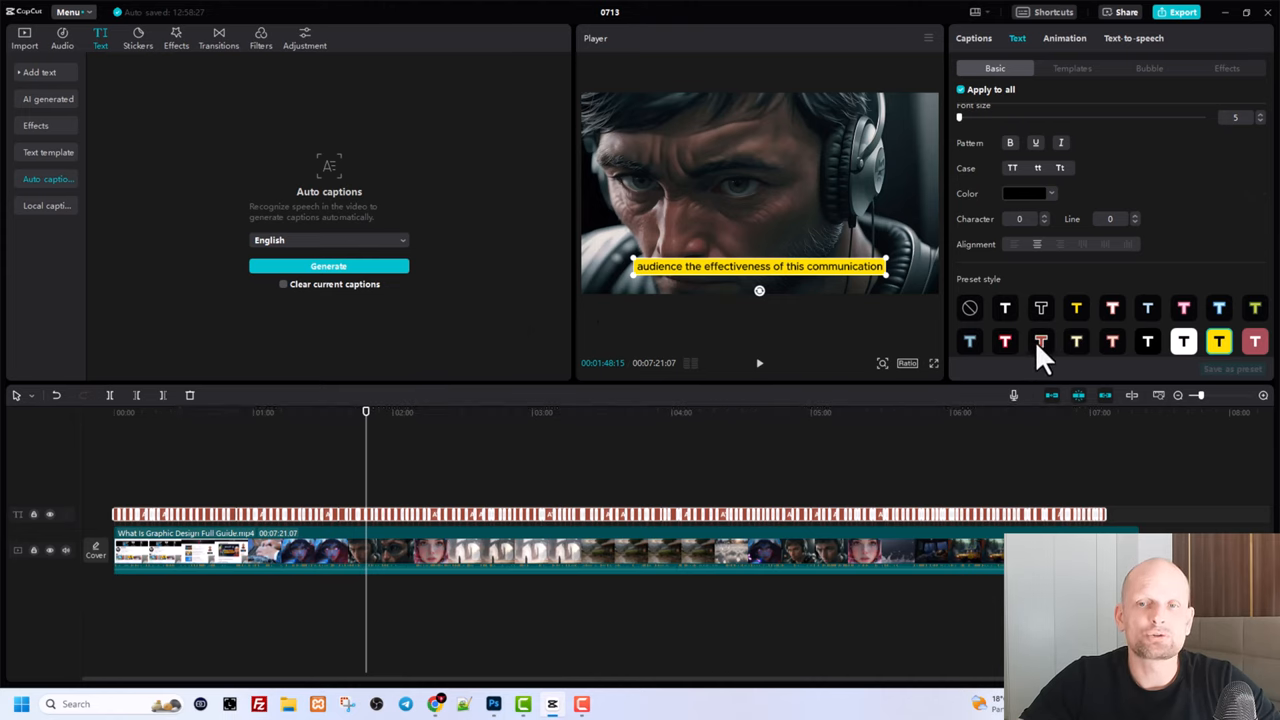
pyautogui.click(1040, 341)
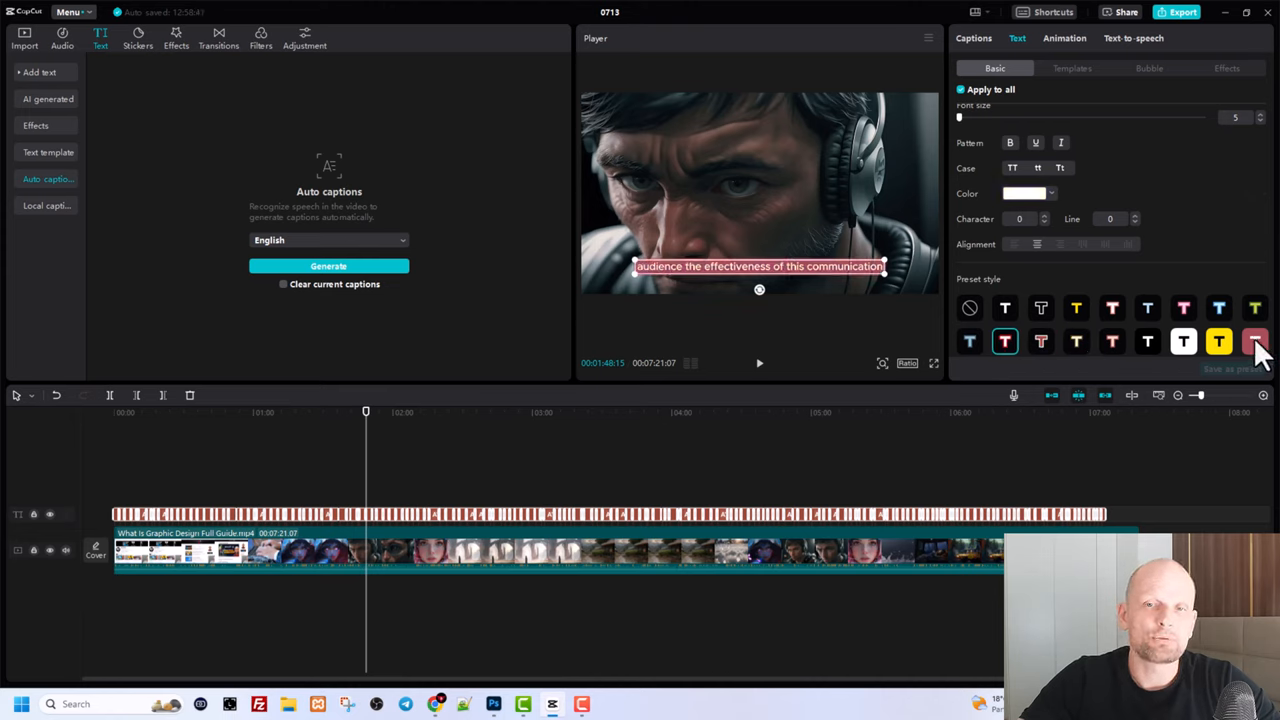
pyautogui.click(1255, 341)
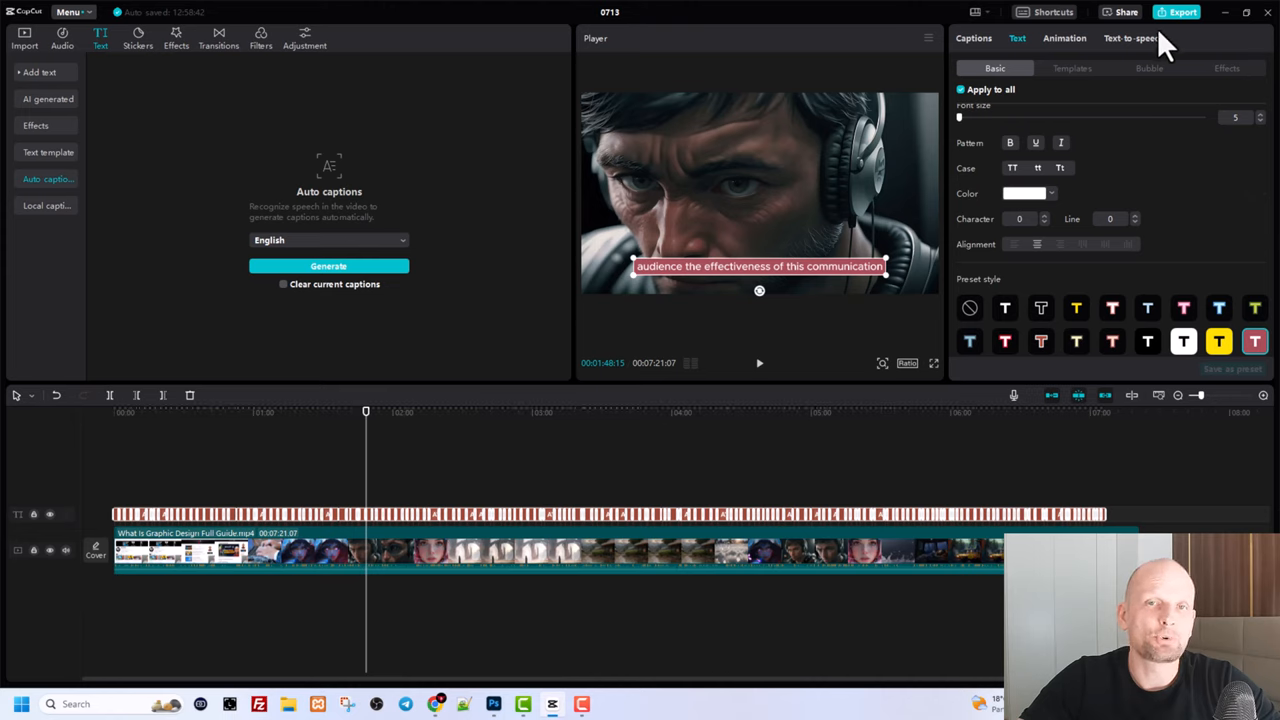